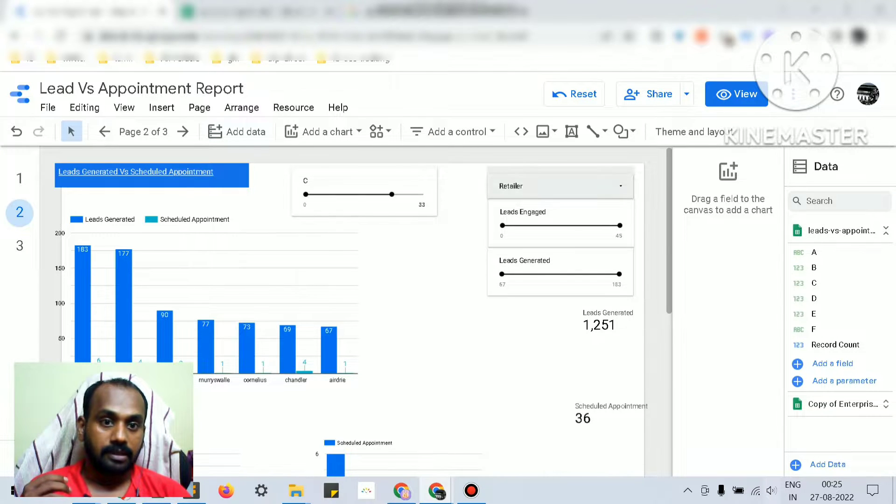
Show the Retailer drop-down control's setup with Retailer as field and Appts Booked as metric.
{"action": "left_click", "coordinate": [457, 132]}
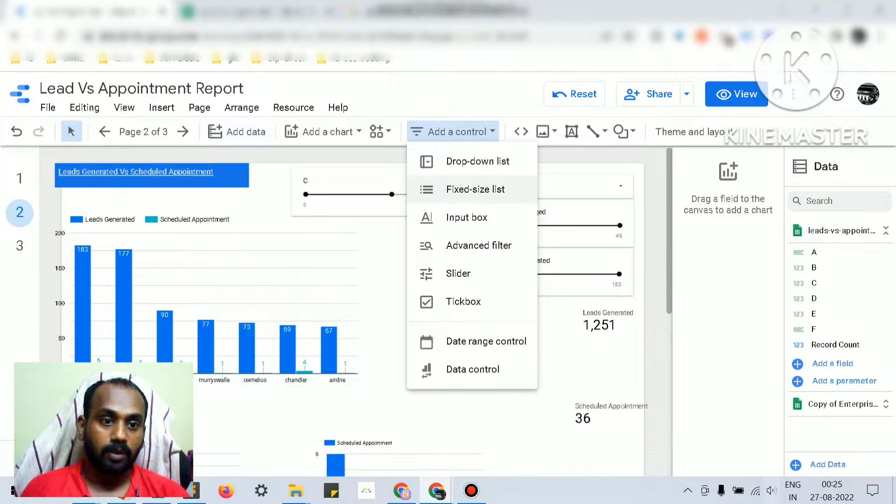
{"action": "mouse_move", "coordinate": [467, 217]}
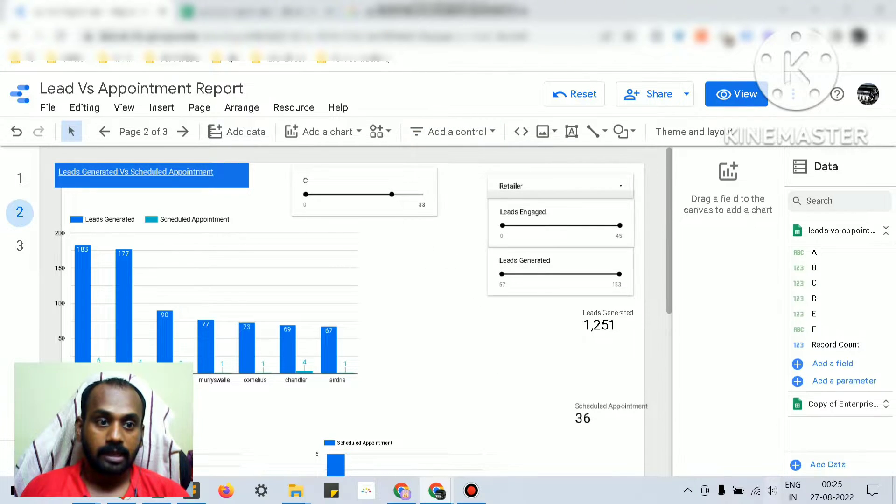
{"action": "left_click", "coordinate": [617, 185]}
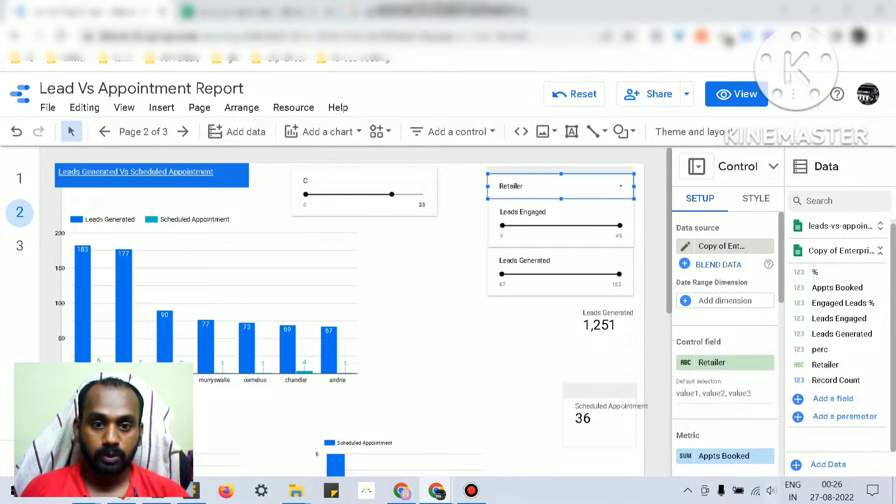
Bring up the Retailer control's context options before deselecting it.
{"action": "scroll", "scroll_direction": "down", "scroll_amount": 3}
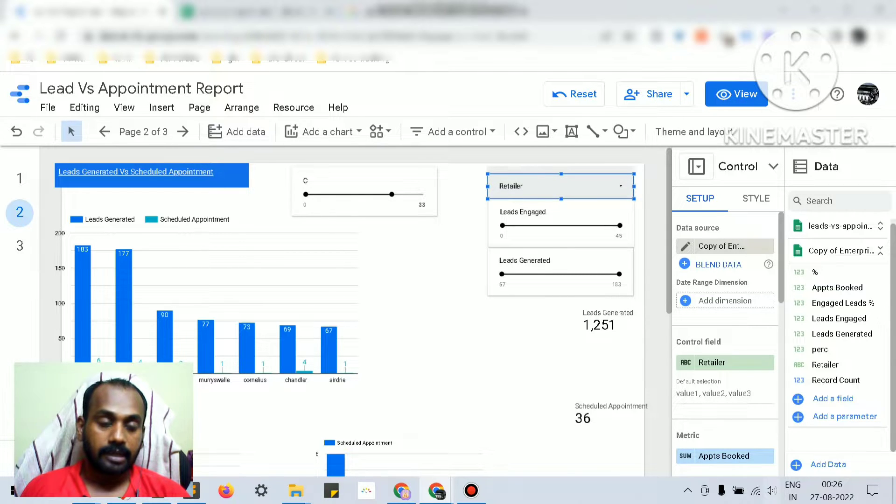
{"action": "right_click", "coordinate": [560, 186]}
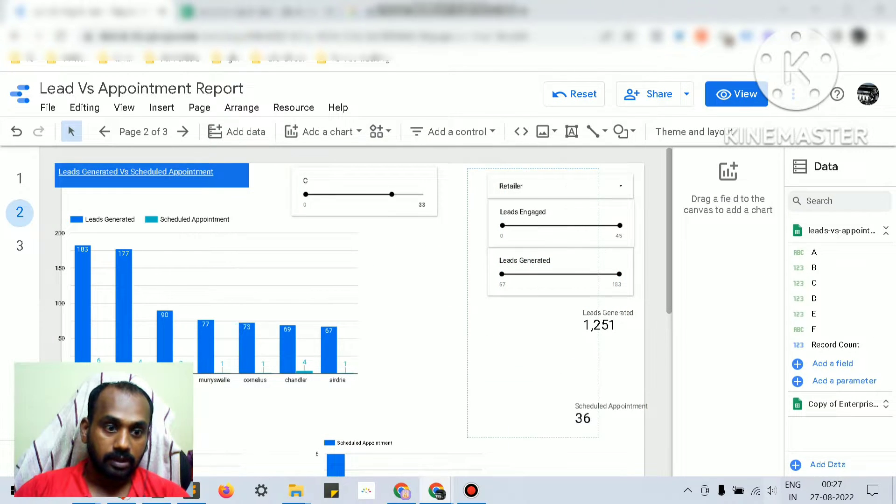
Select the drop-down, both sliders and both scorecards together as five components.
{"action": "left_click", "coordinate": [364, 191]}
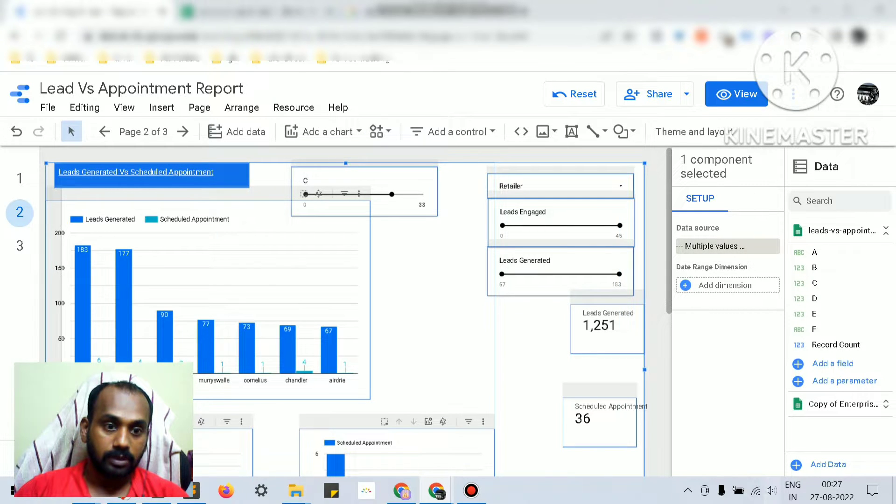
{"action": "left_click", "coordinate": [599, 422]}
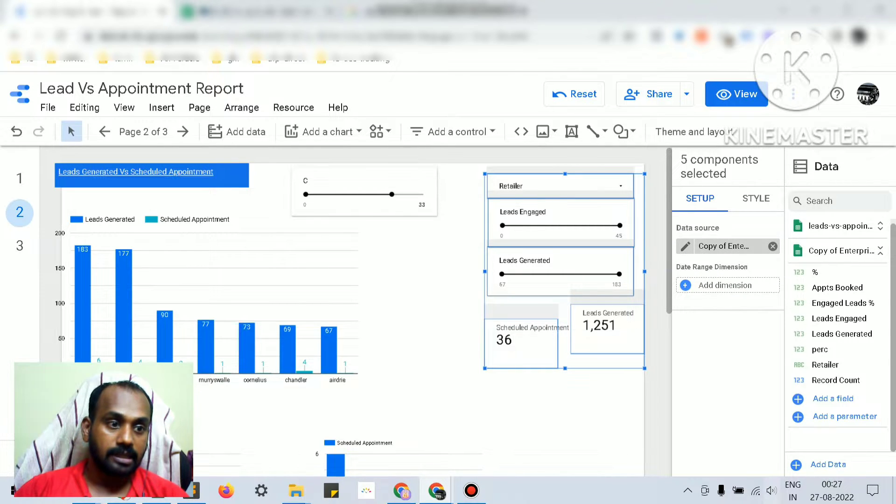
{"action": "mouse_move", "coordinate": [683, 246]}
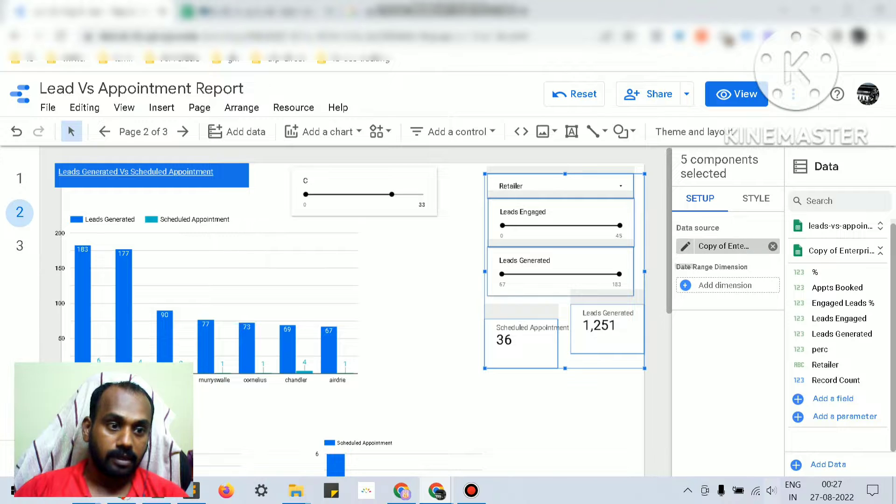
Switch the five components' data source to the leads-vs-appointment sheet.
{"action": "left_click", "coordinate": [771, 246]}
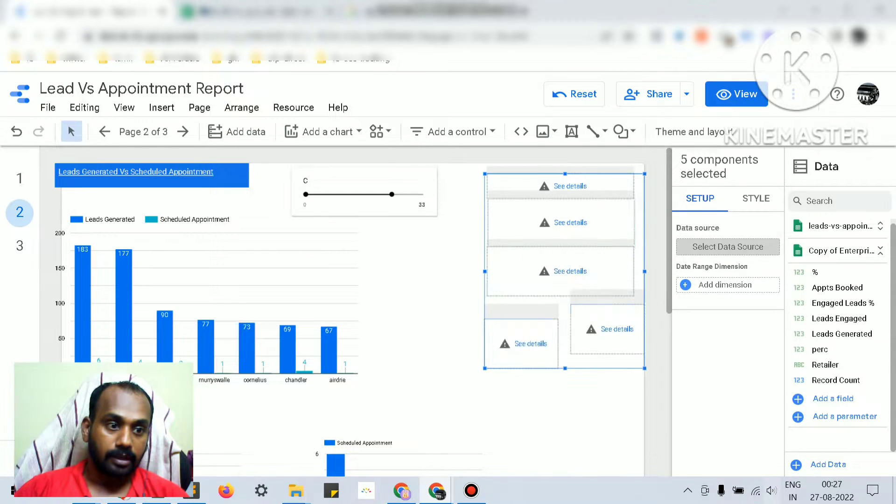
{"action": "left_click", "coordinate": [727, 247]}
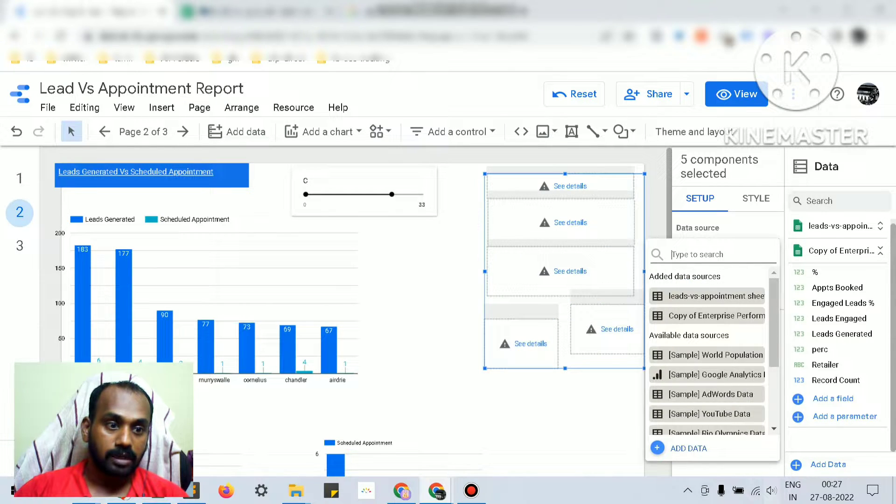
{"action": "left_click", "coordinate": [716, 295]}
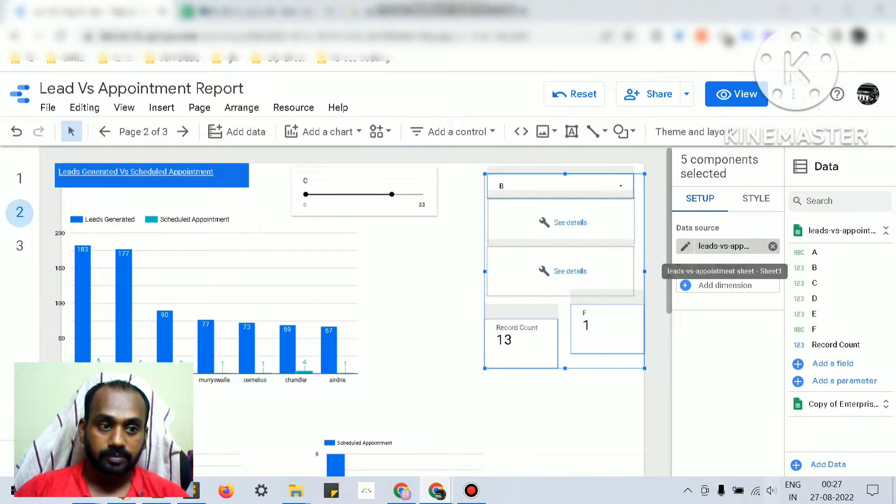
Replace that source with Copy of Enterprise Performance so both scorecards read 11.
{"action": "left_click", "coordinate": [772, 246]}
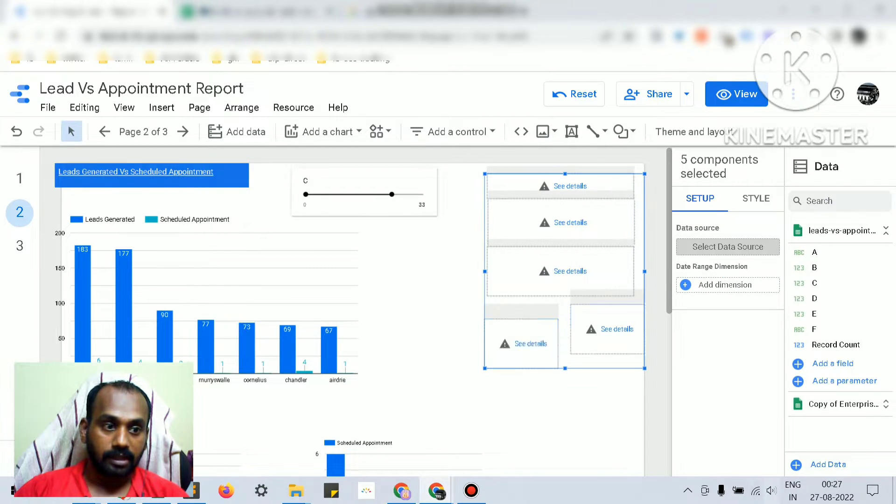
{"action": "left_click", "coordinate": [727, 247]}
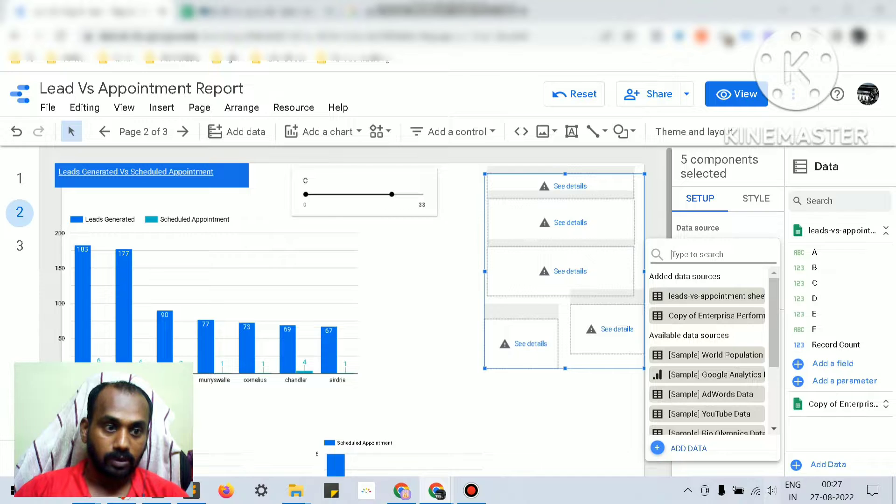
{"action": "left_click", "coordinate": [715, 316]}
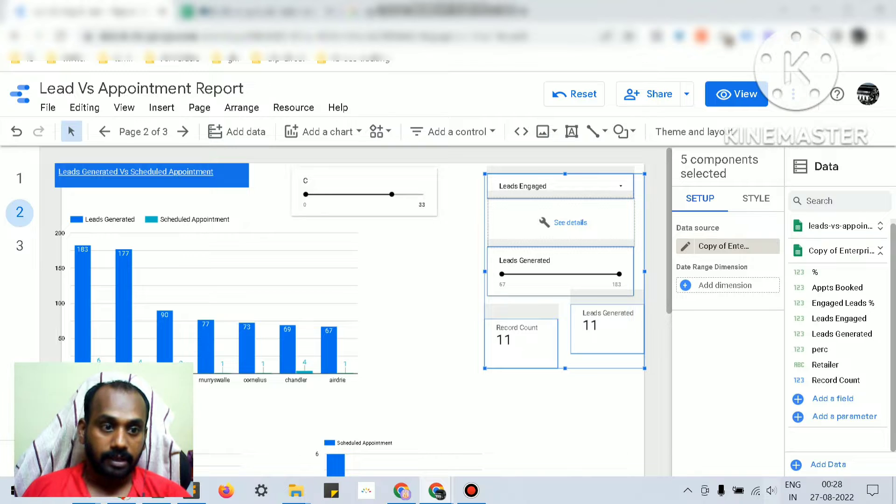
Group the selected controls and scorecards into one component group.
{"action": "right_click", "coordinate": [560, 274]}
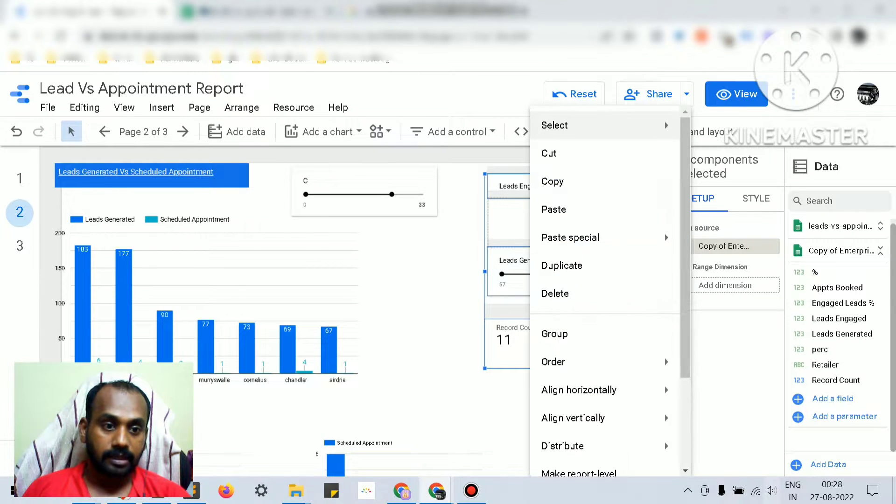
{"action": "mouse_move", "coordinate": [555, 334]}
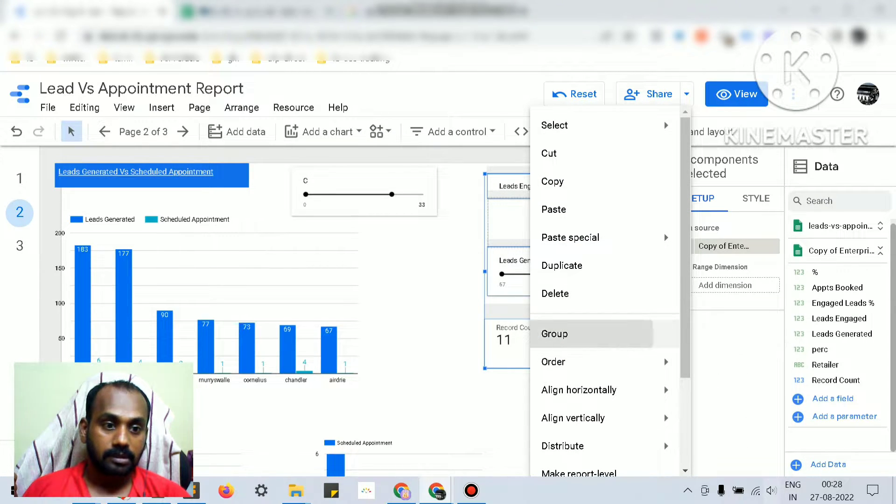
{"action": "left_click", "coordinate": [553, 334]}
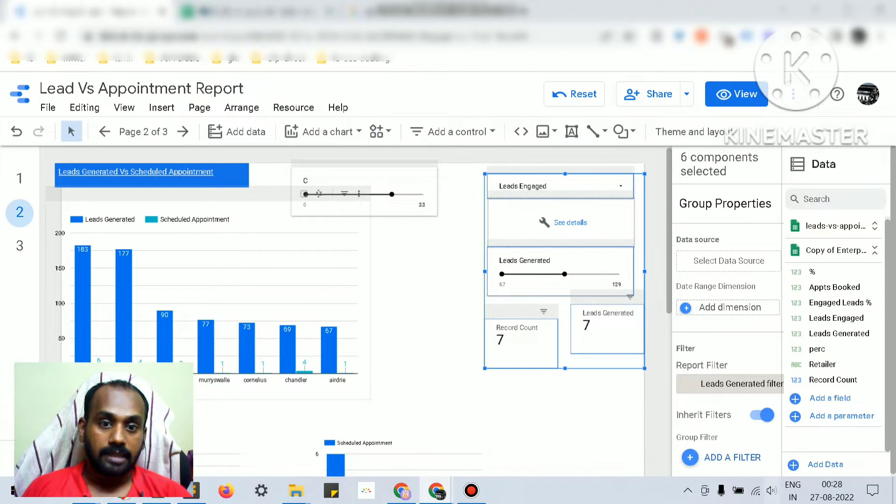
Raise the Leads Generated slider's lower bound to 99, cutting both scorecards to 2.
{"action": "scroll", "scroll_direction": "down", "scroll_amount": 3}
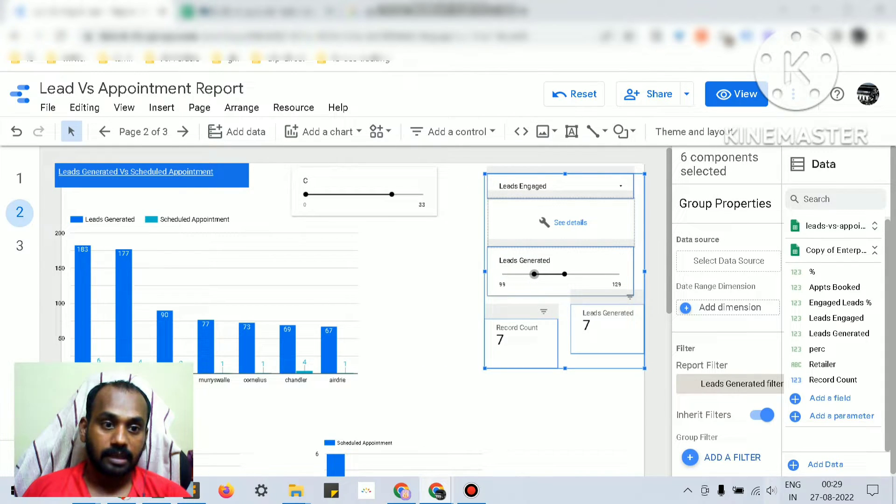
{"action": "left_click", "coordinate": [562, 274]}
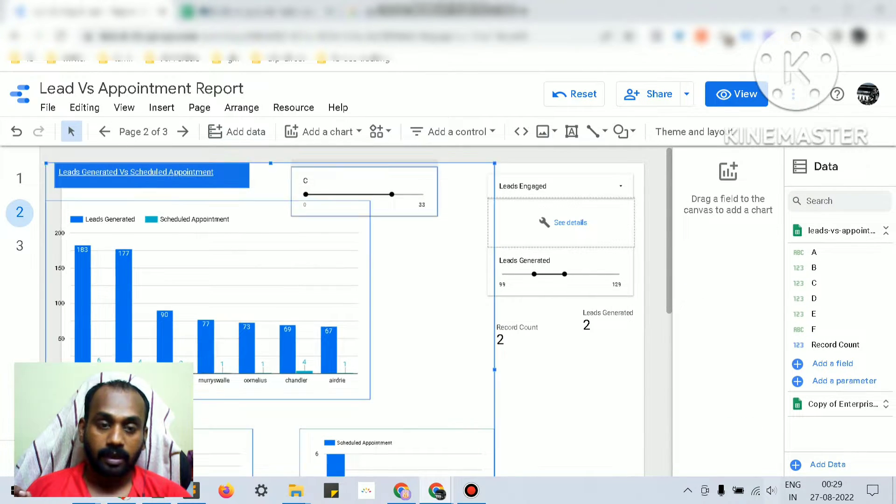
{"action": "right_click", "coordinate": [331, 194]}
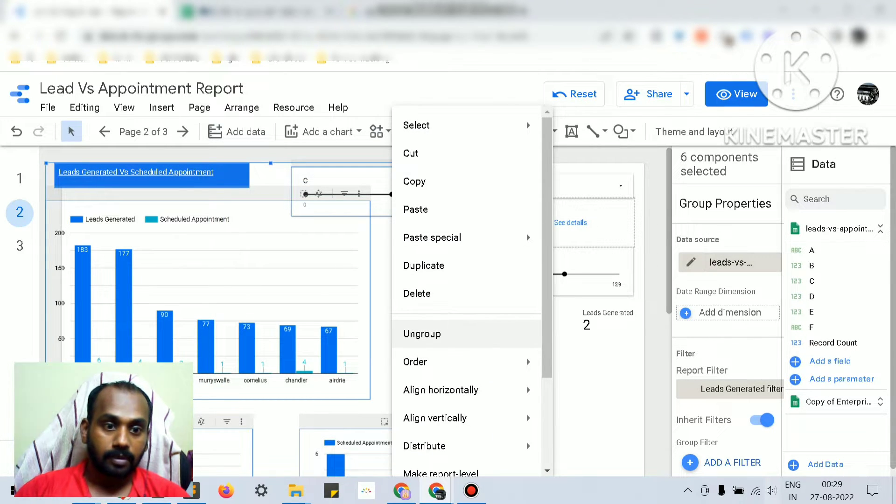
{"action": "left_click", "coordinate": [415, 362]}
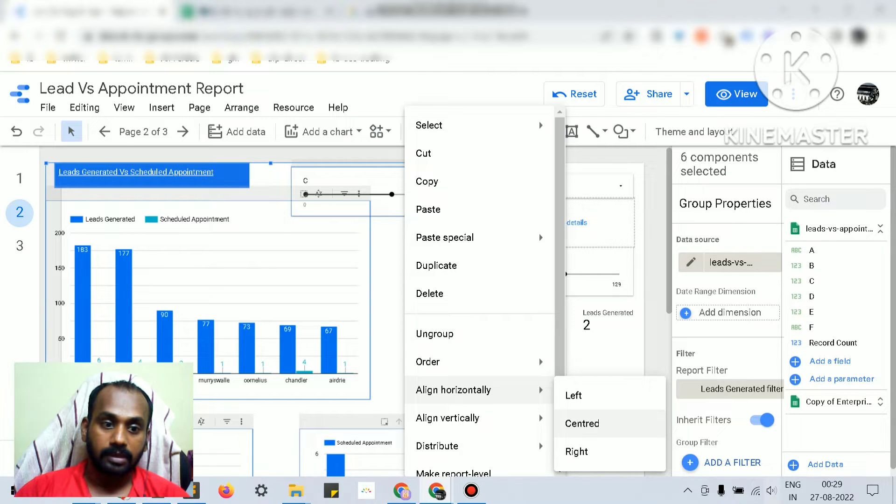
{"action": "left_click", "coordinate": [581, 424]}
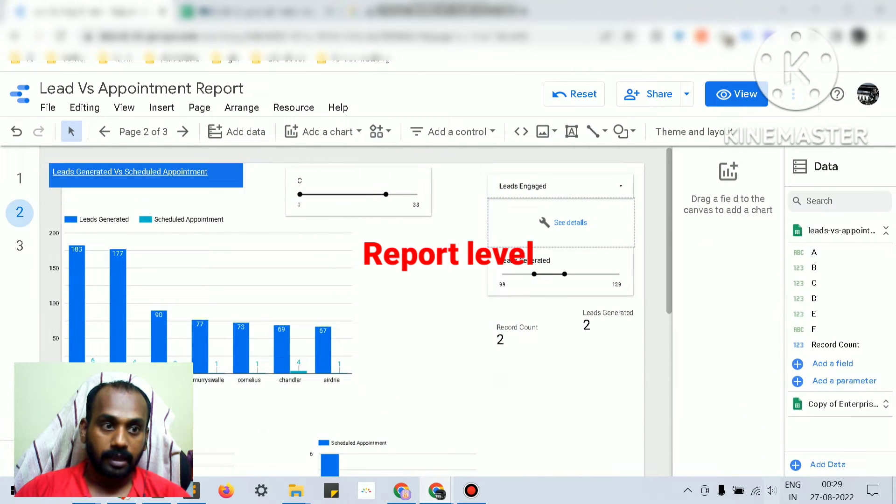
Test the report in view mode with slider C at 2–33, checking the grouped charts stay filtered.
{"action": "left_click", "coordinate": [736, 93]}
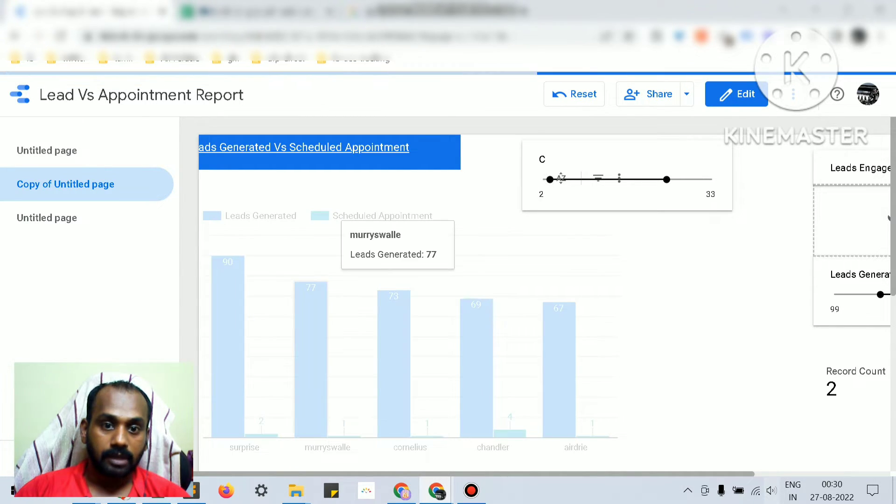
{"action": "scroll", "scroll_direction": "down", "scroll_amount": 3}
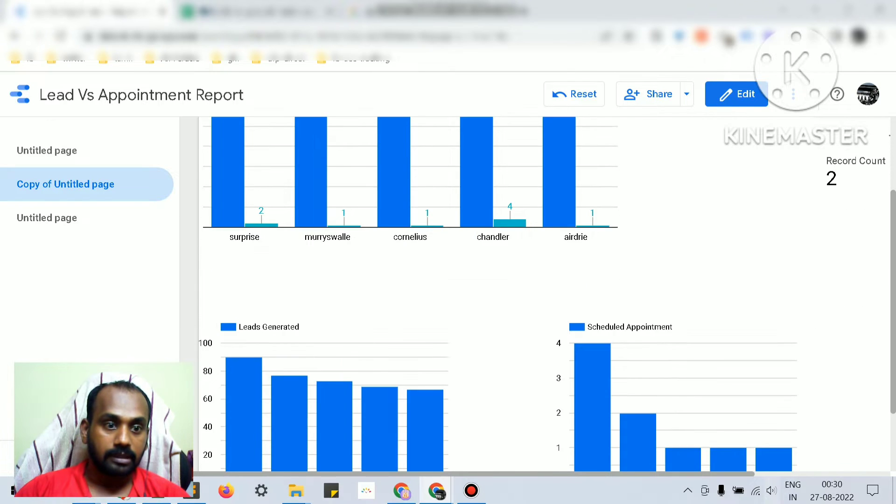
{"action": "scroll", "scroll_direction": "up", "scroll_amount": 3}
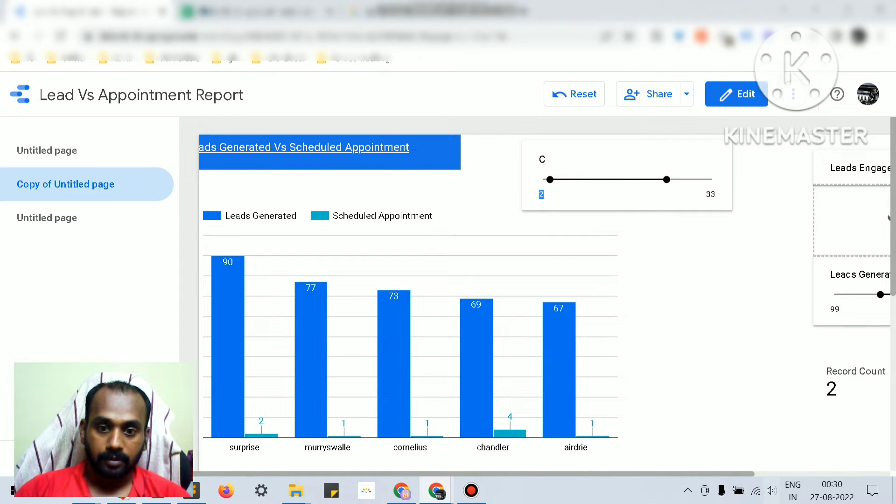
{"action": "scroll", "scroll_direction": "down", "scroll_amount": 3}
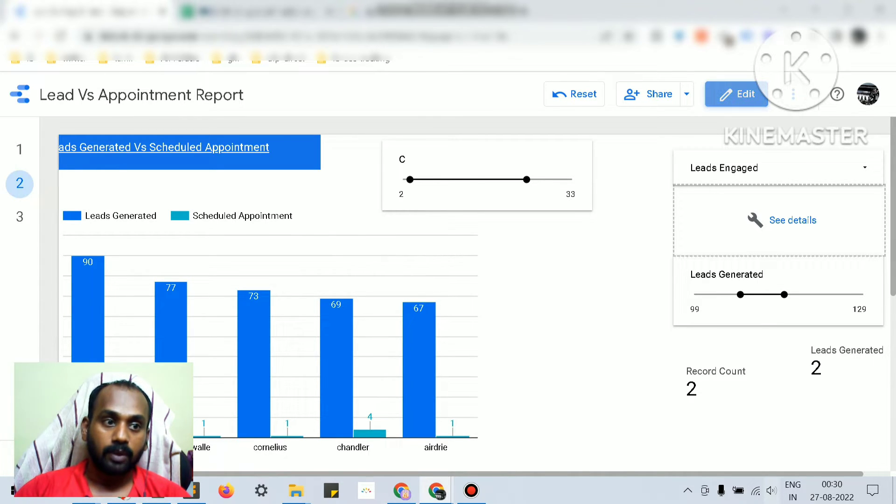
Return to edit mode and select slider C inside the group for repositioning.
{"action": "left_click", "coordinate": [736, 93]}
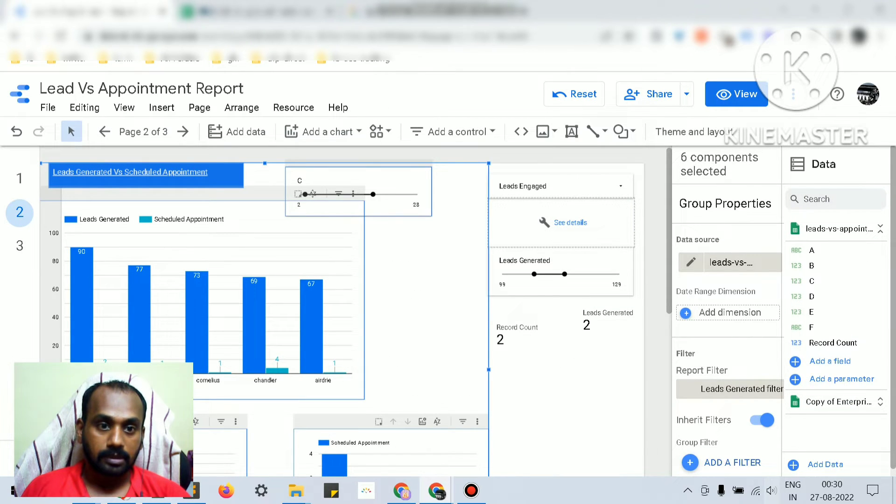
{"action": "left_click", "coordinate": [358, 194]}
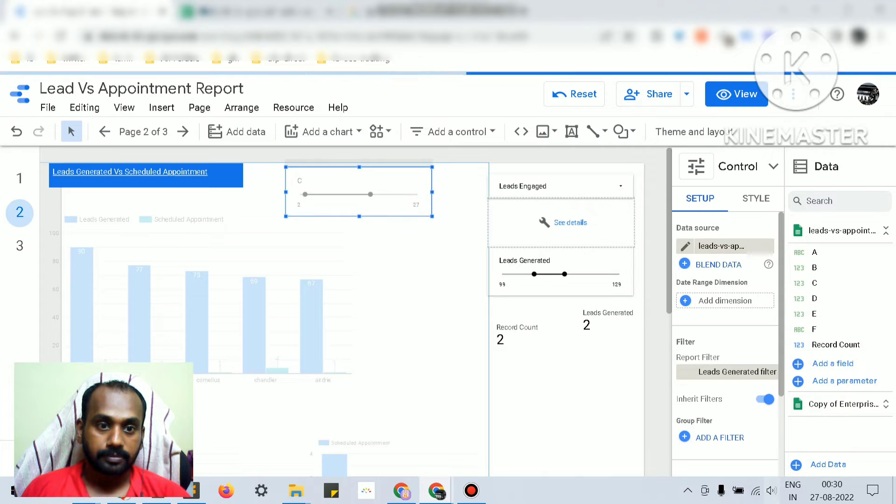
{"action": "right_click", "coordinate": [358, 191]}
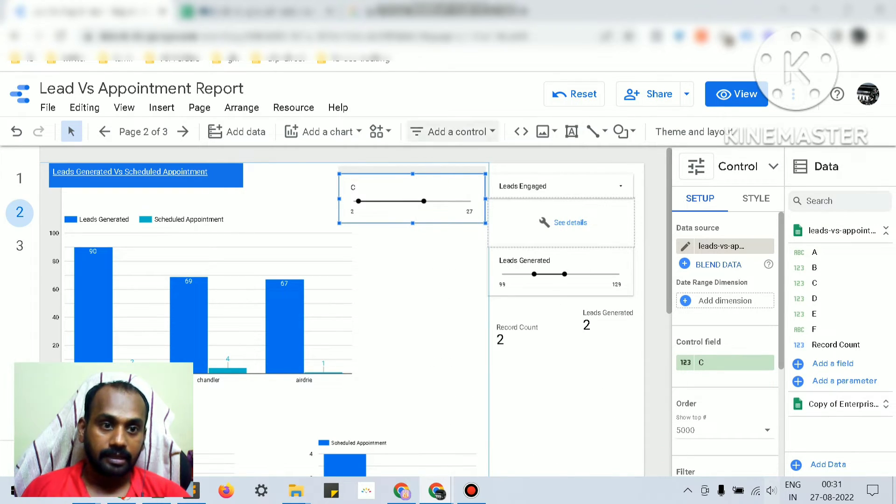
{"action": "left_click", "coordinate": [457, 132]}
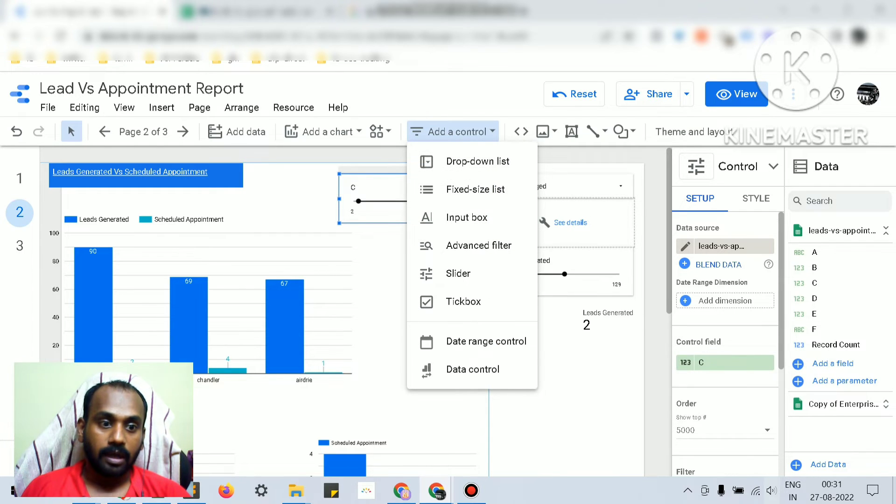
{"action": "right_click", "coordinate": [369, 199]}
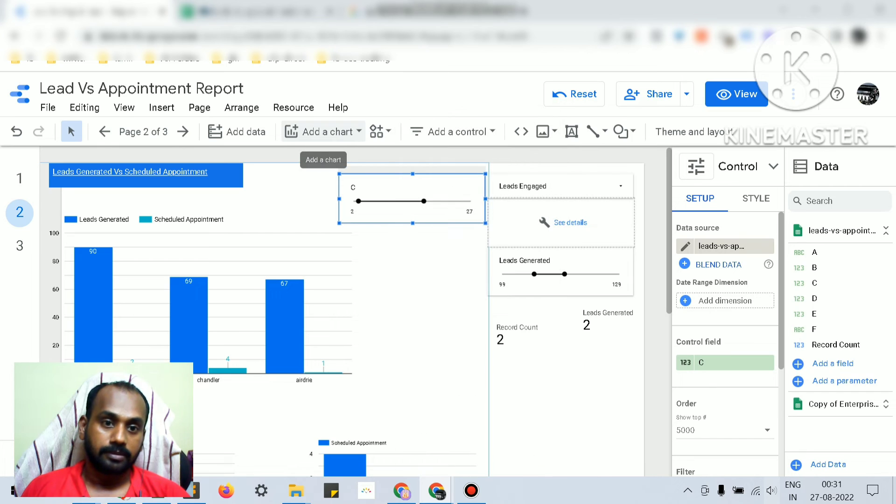
{"action": "left_click", "coordinate": [322, 132]}
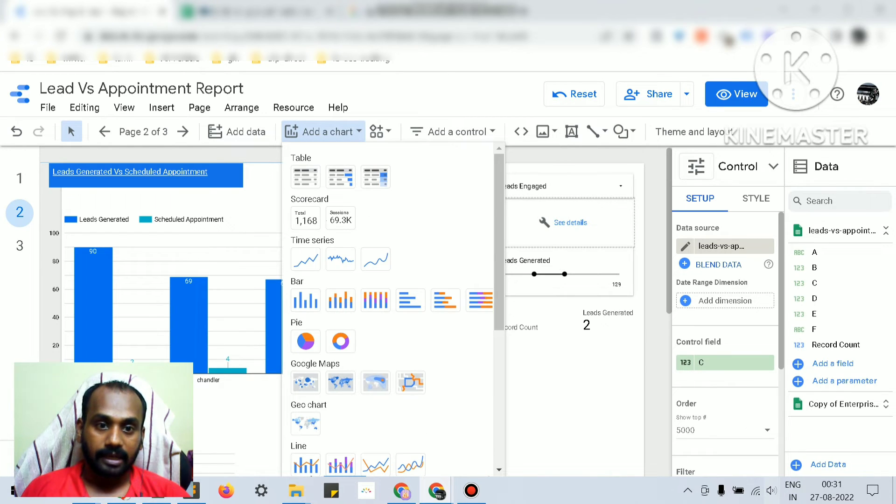
{"action": "scroll", "scroll_direction": "down", "scroll_amount": 3}
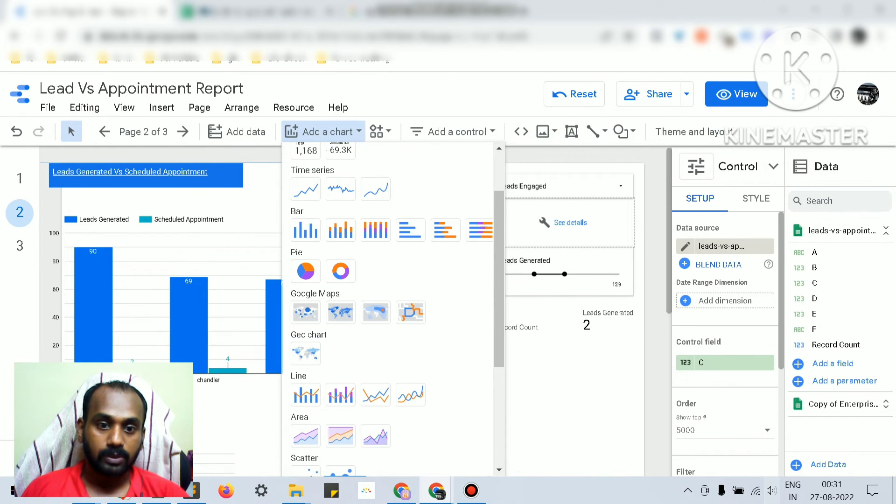
{"action": "scroll", "scroll_direction": "up", "scroll_amount": 3}
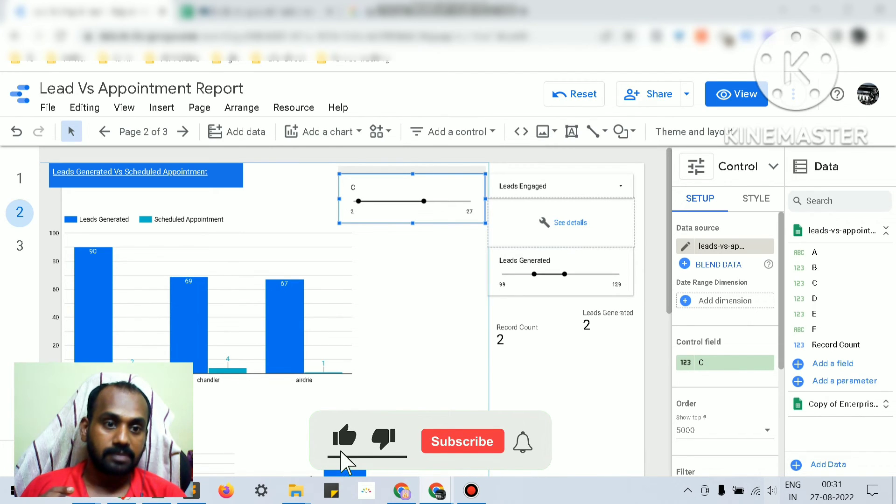
{"action": "left_click", "coordinate": [462, 441]}
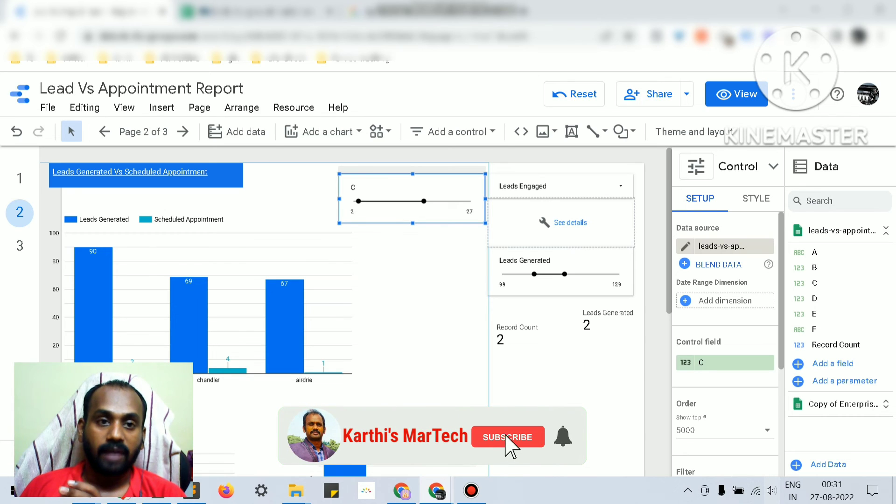
{"action": "left_click", "coordinate": [508, 437]}
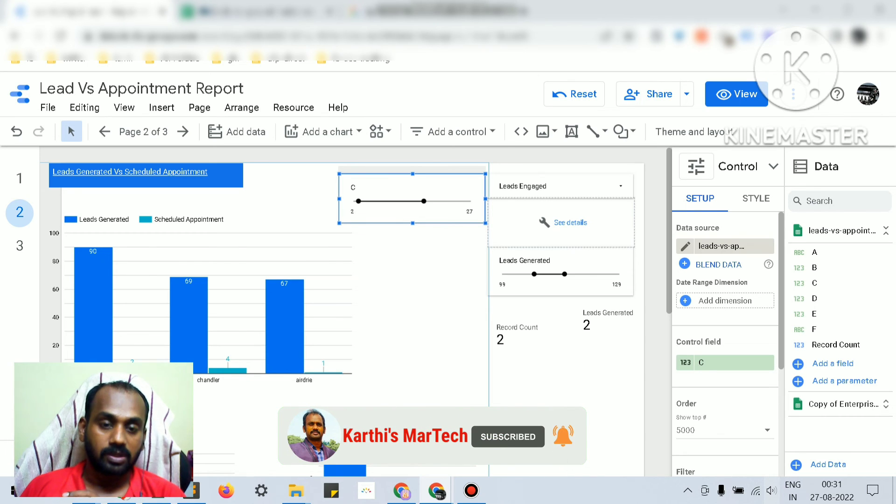